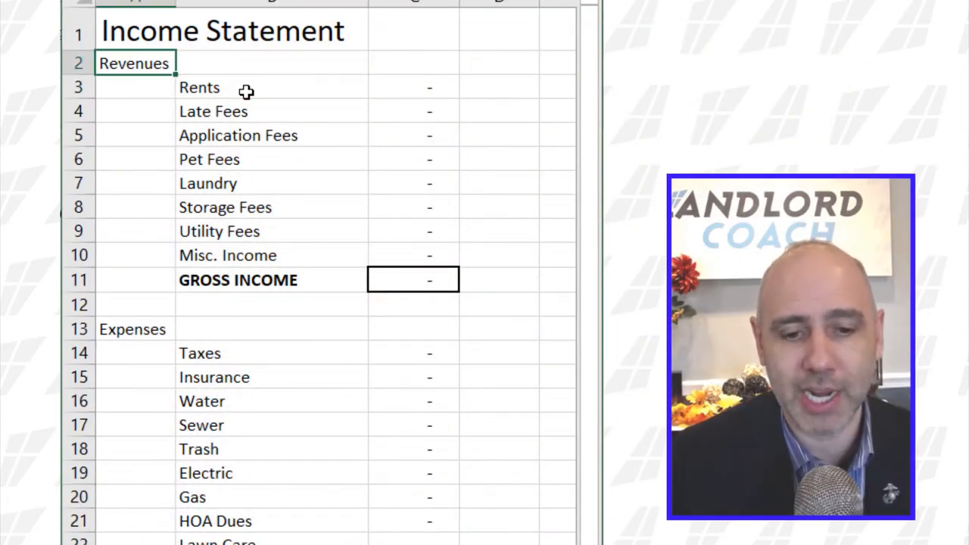
- Select the Rents amount cell and enter the monthly Rents figure of 1,000
left_click(412, 87)
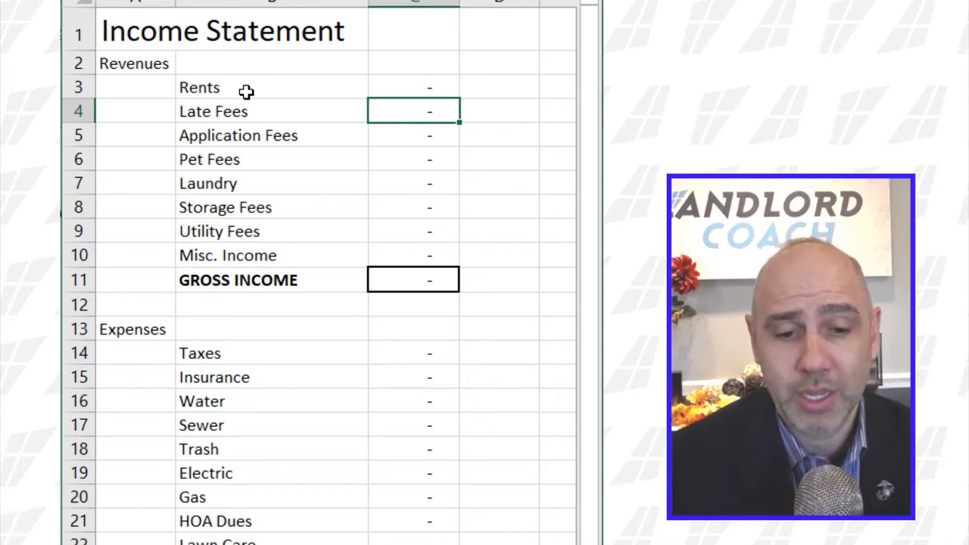
left_click(411, 87)
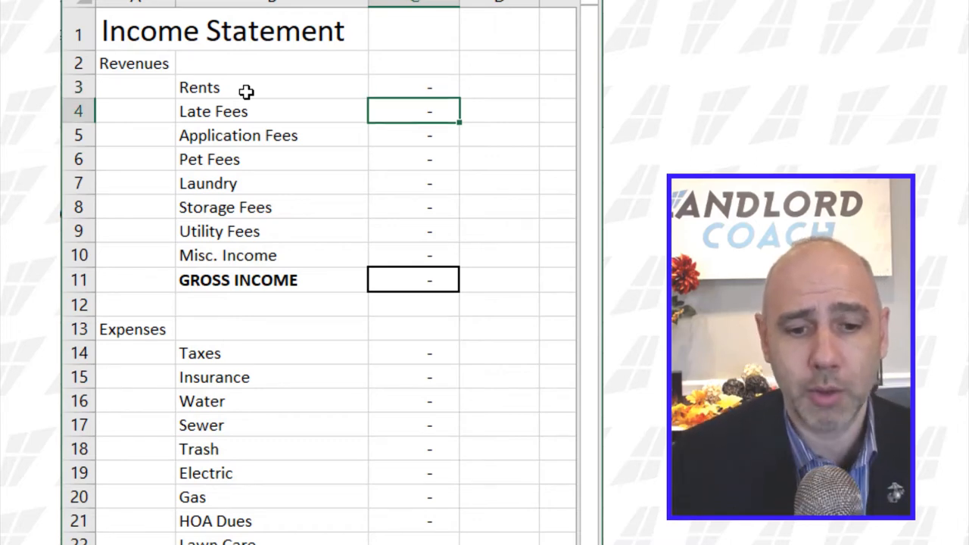
left_click(411, 86)
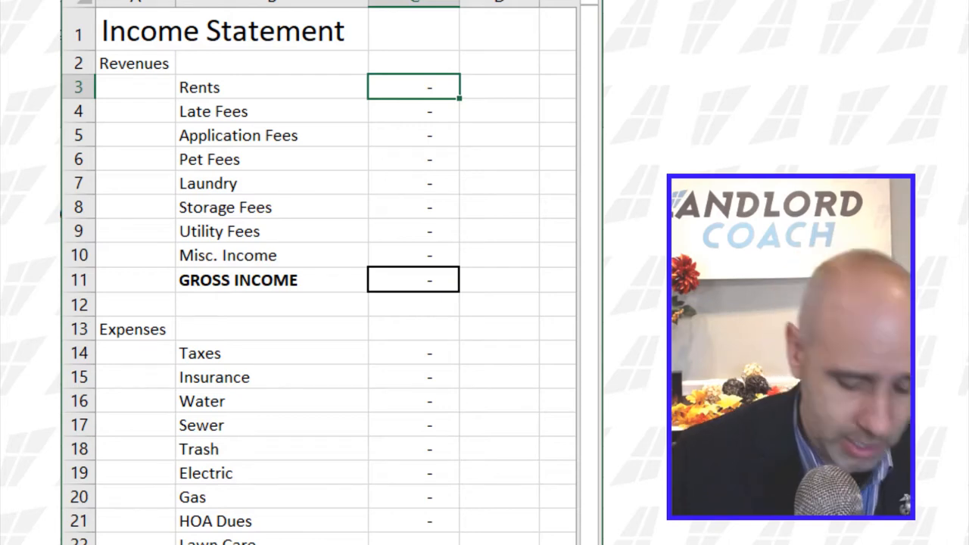
right_click(151, 340)
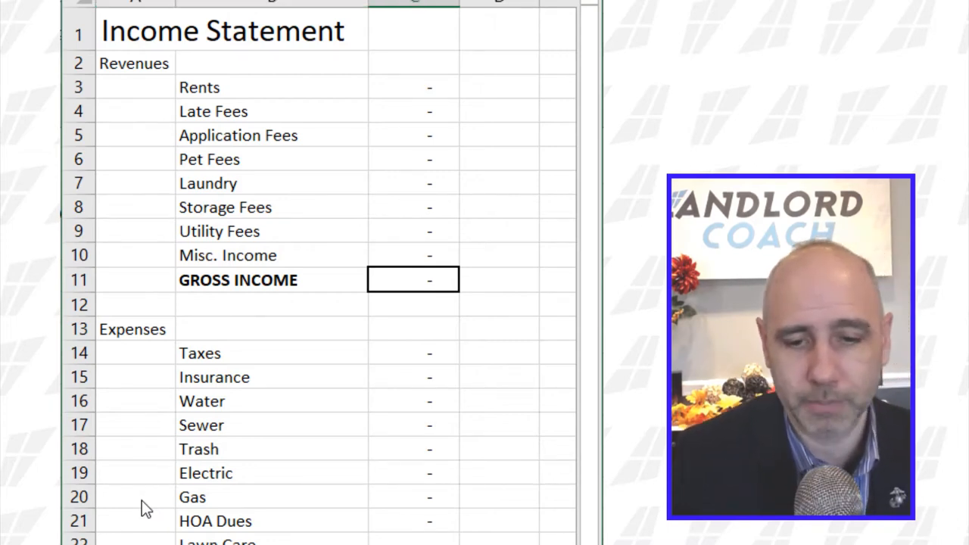
mouse_move(591, 179)
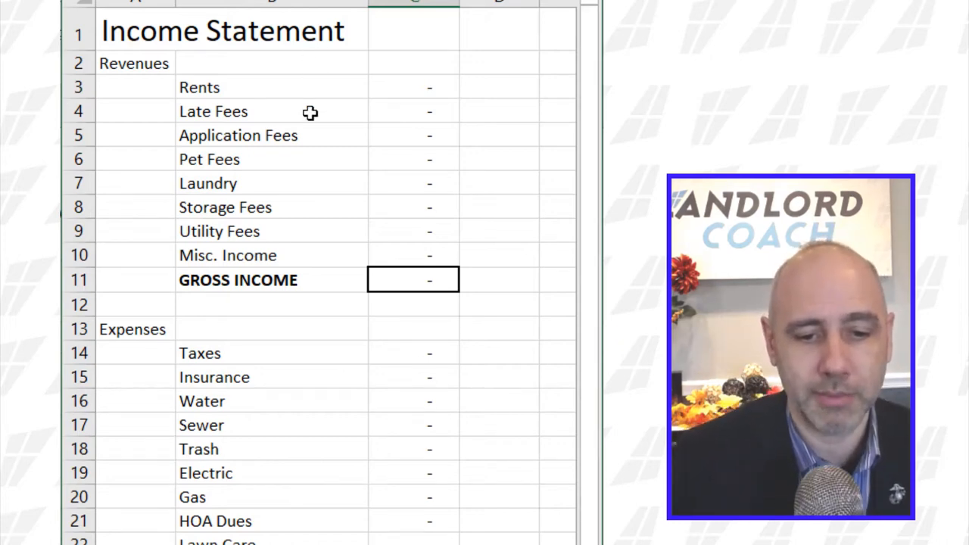
left_click(413, 86)
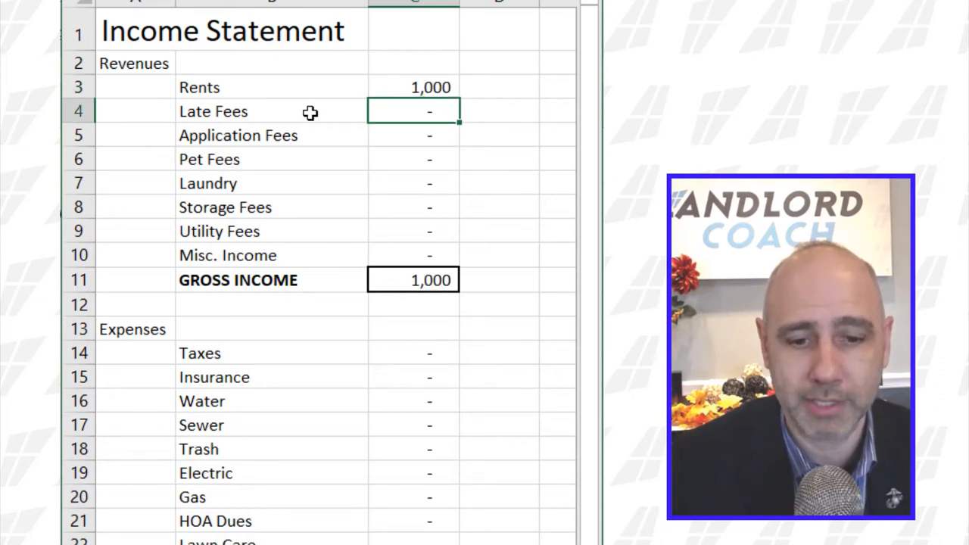
- Enter 50 each for Late Fees, Pet Fees and Laundry, and 100 for Utility Fees, giving gross income 1,250
type("50")
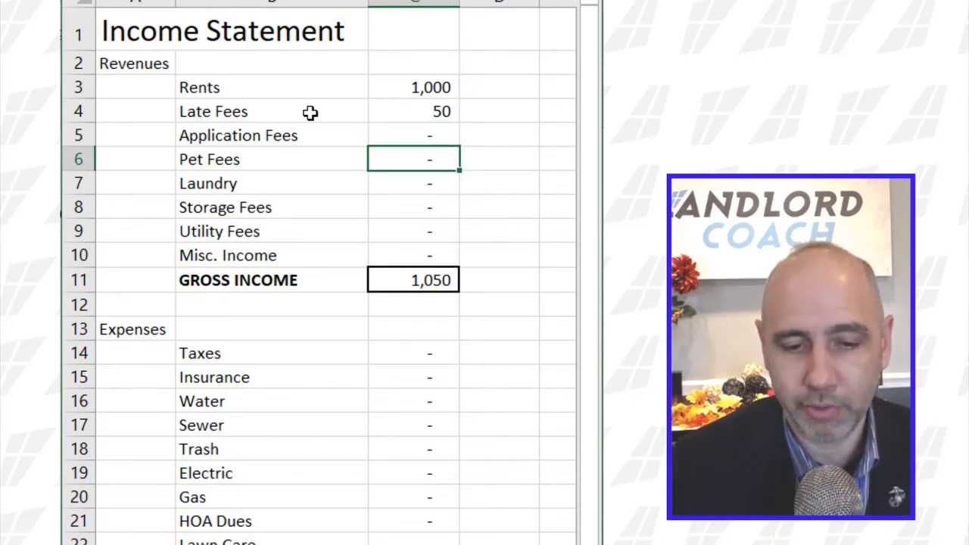
type("50")
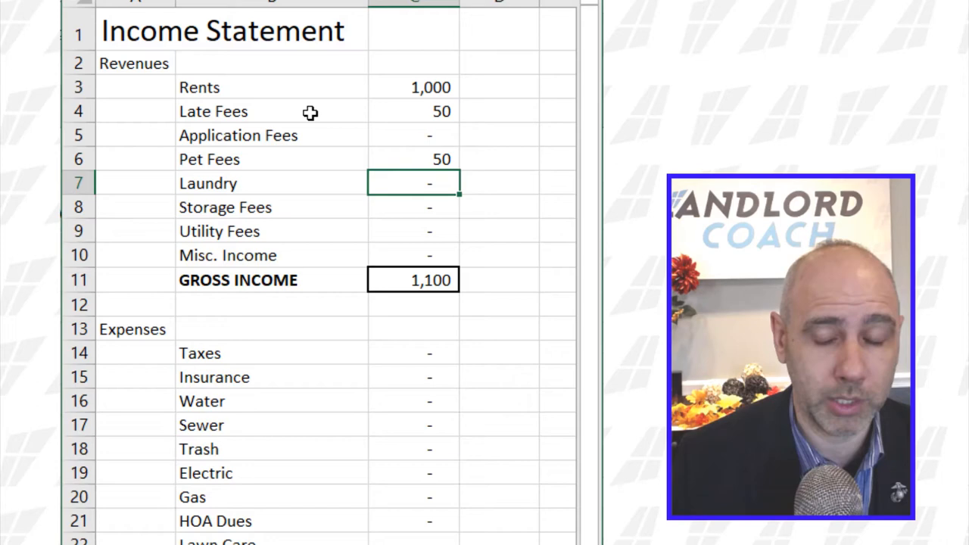
type("50")
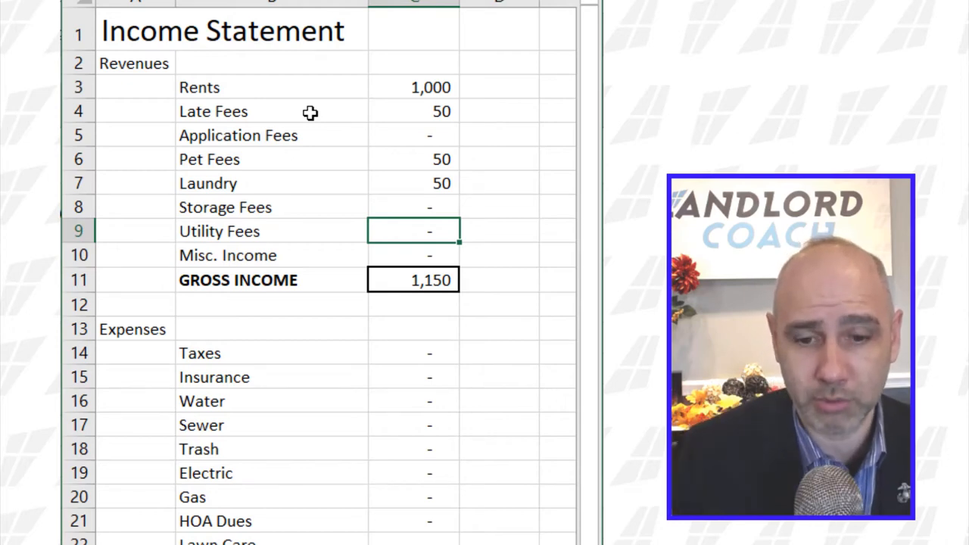
type("100")
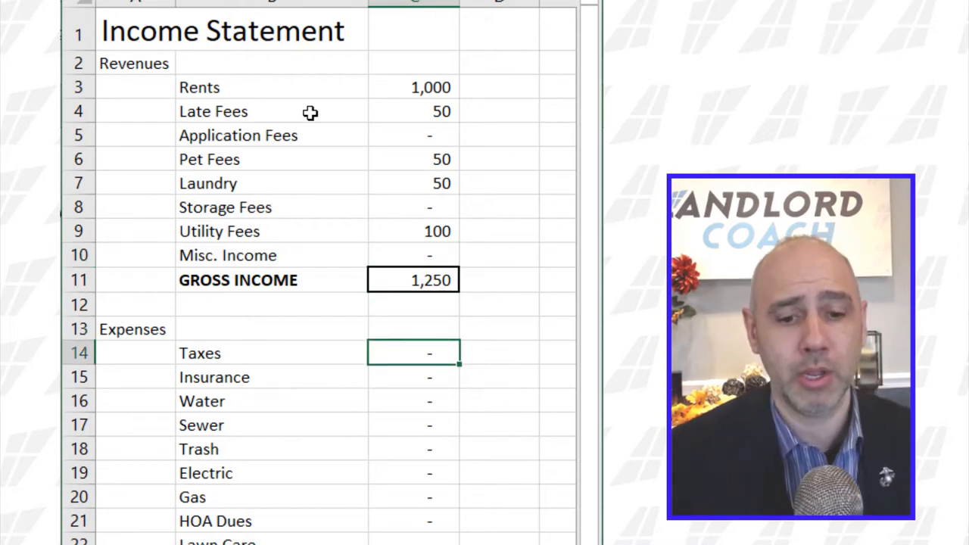
- Enter 100 as the Taxes expense, making total expenses 100 and net income 1,150
left_click(271, 352)
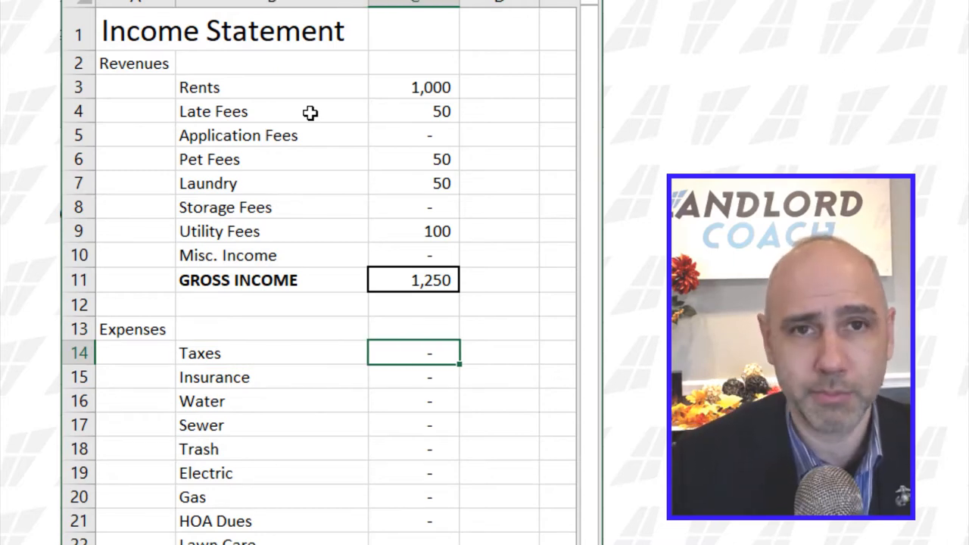
type("1")
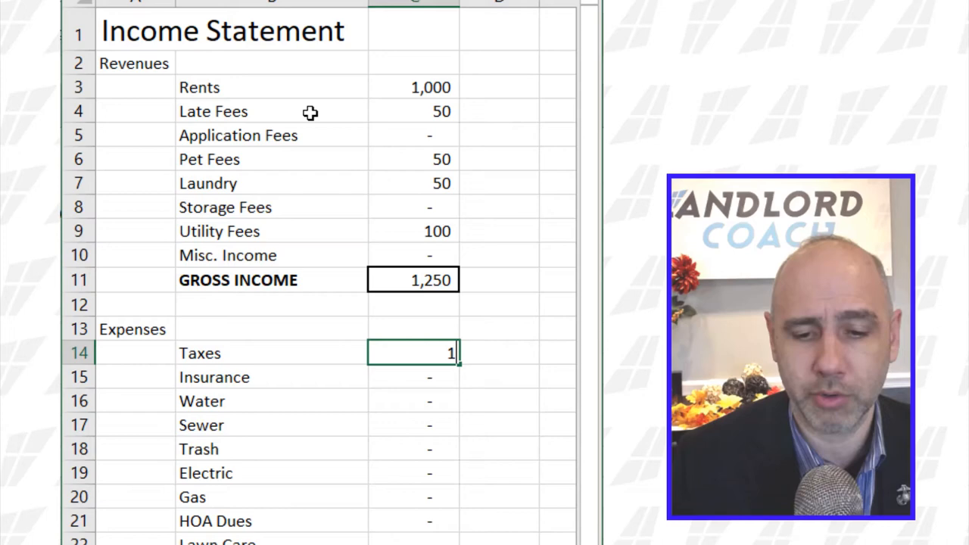
type("00")
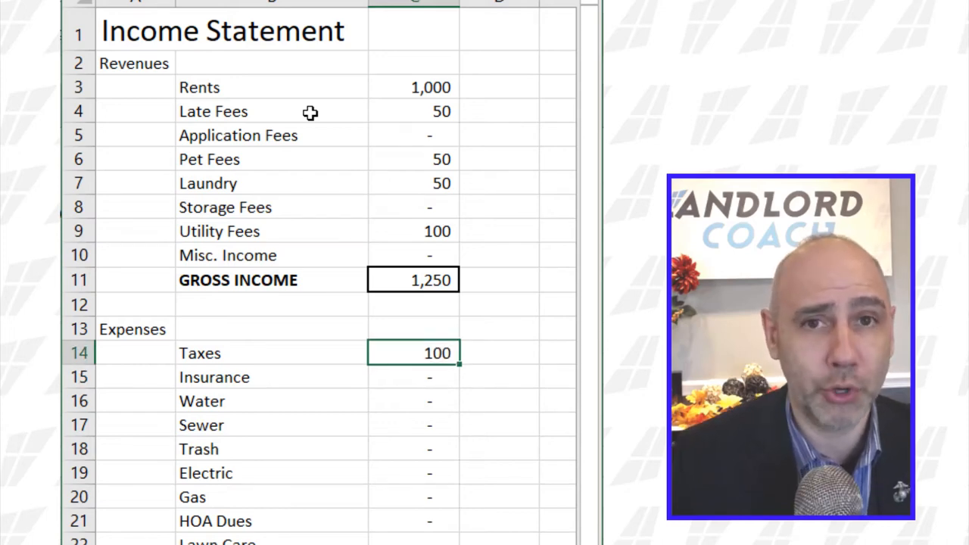
scroll("down", 3)
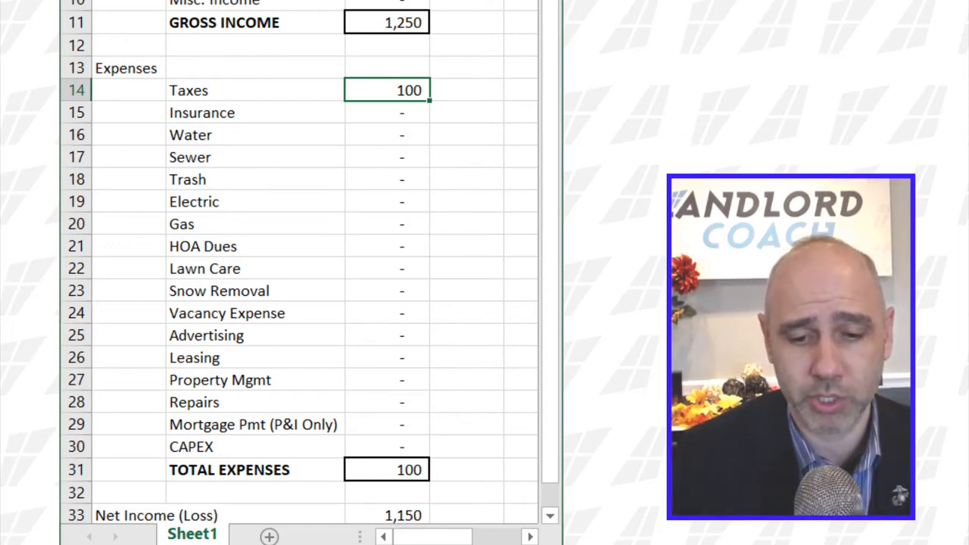
- Enter 50 for Insurance, bringing total expenses to 150 and net income to 1,100
left_click(386, 112)
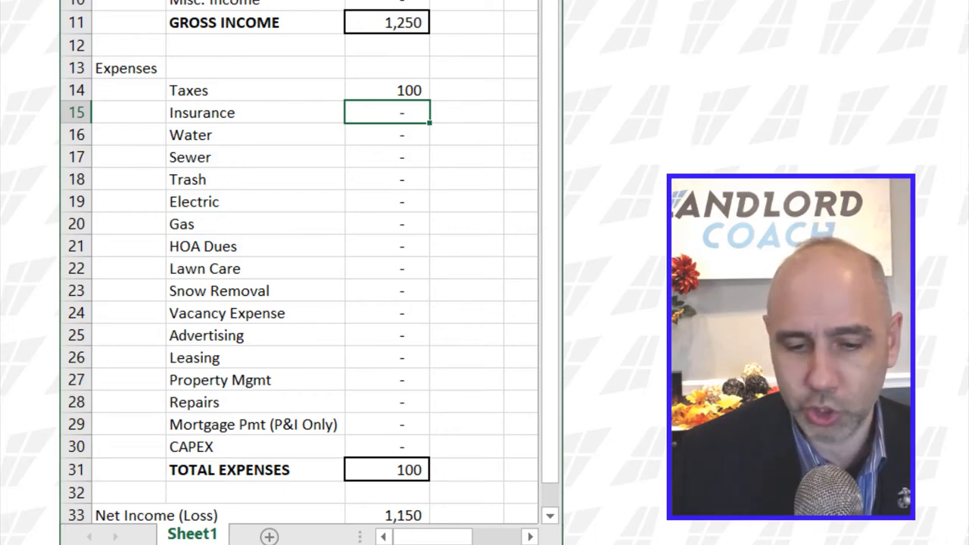
type("50")
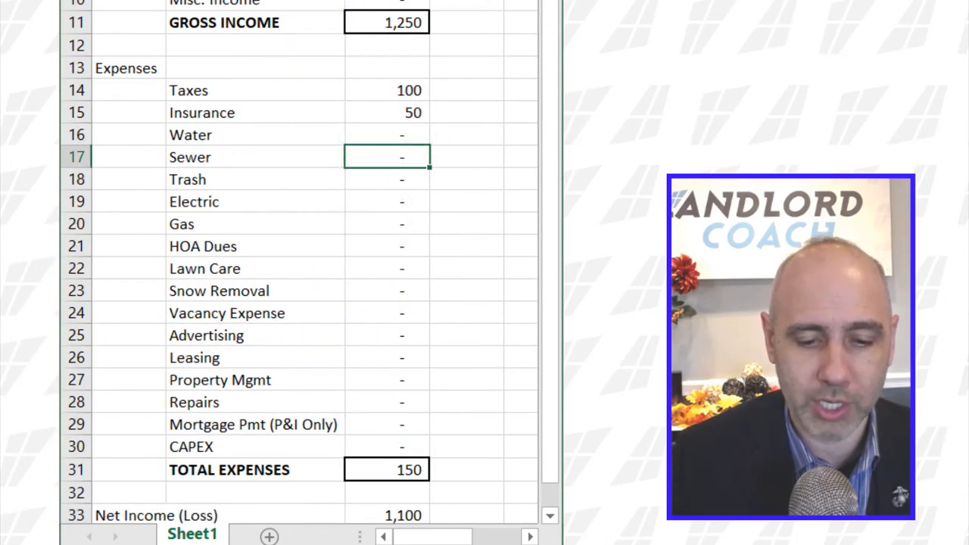
left_click(385, 224)
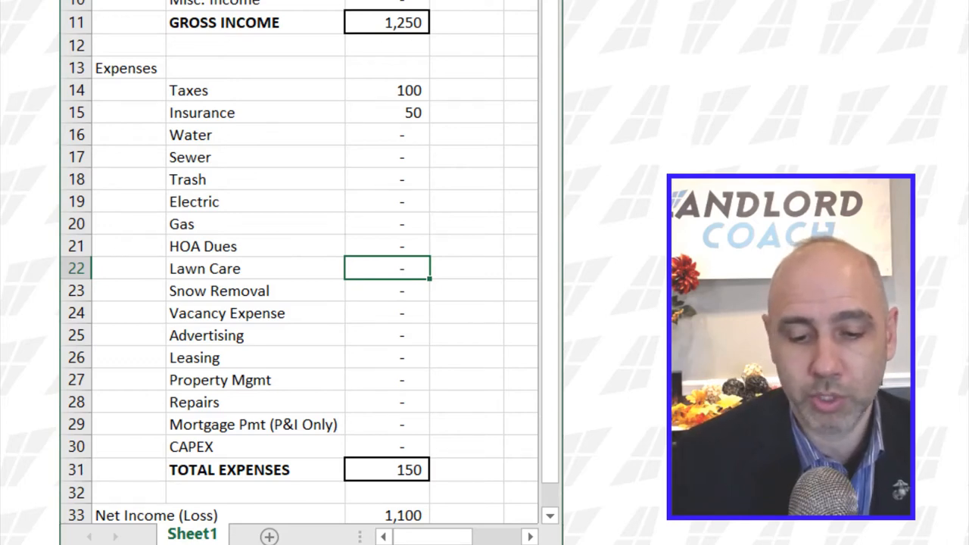
type("125")
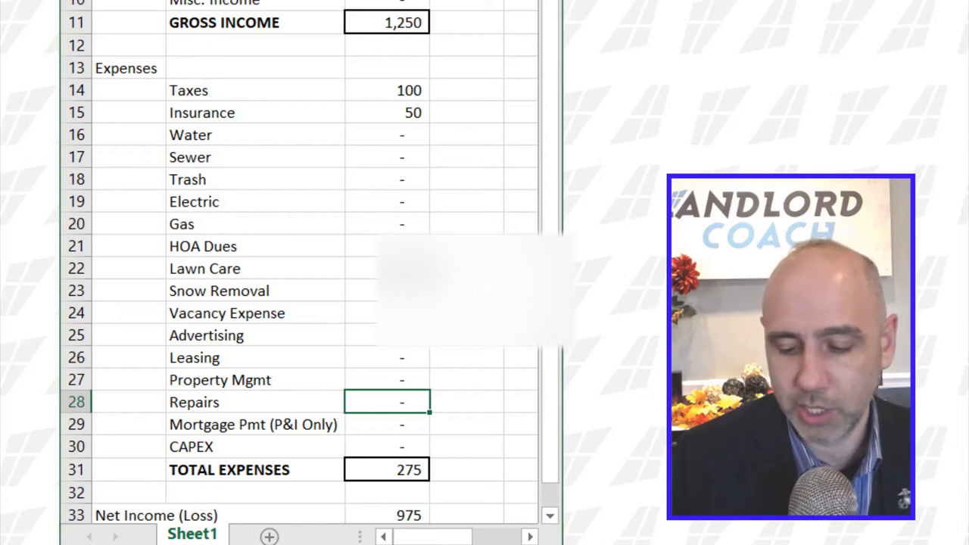
- Enter 125 for Repairs, raising total expenses to 400 and net income to 850
type("125")
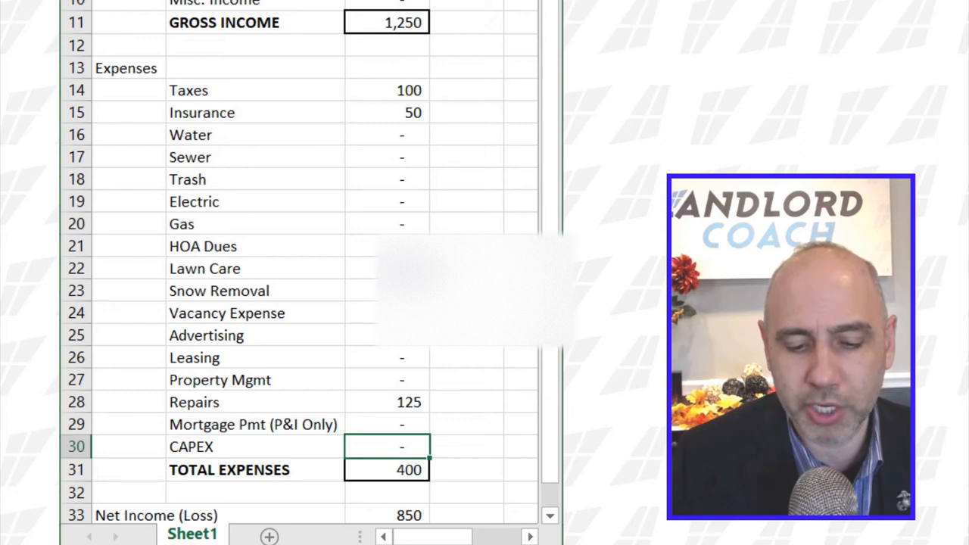
left_click(384, 424)
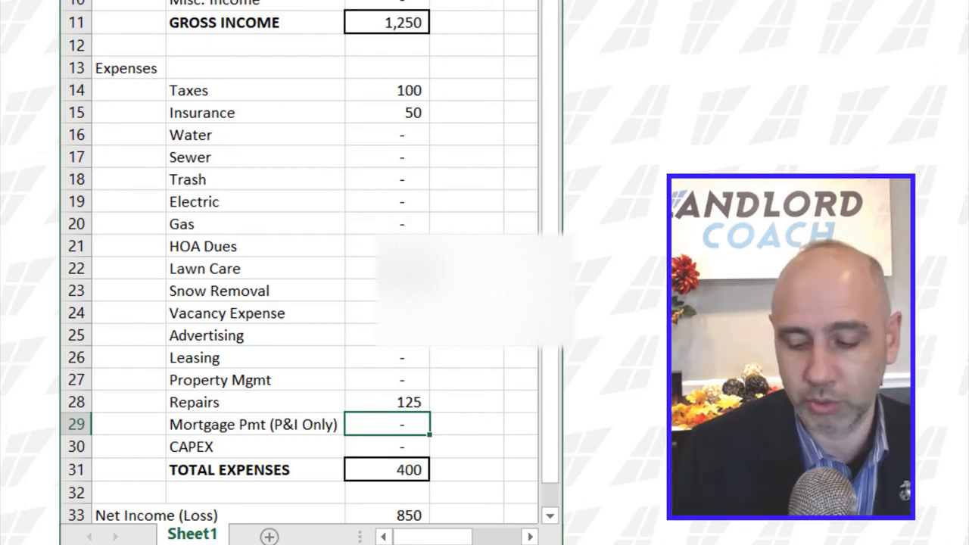
- Enter 675 for the mortgage payment and the CAPEX amount, dropping net income to (25)
type("675")
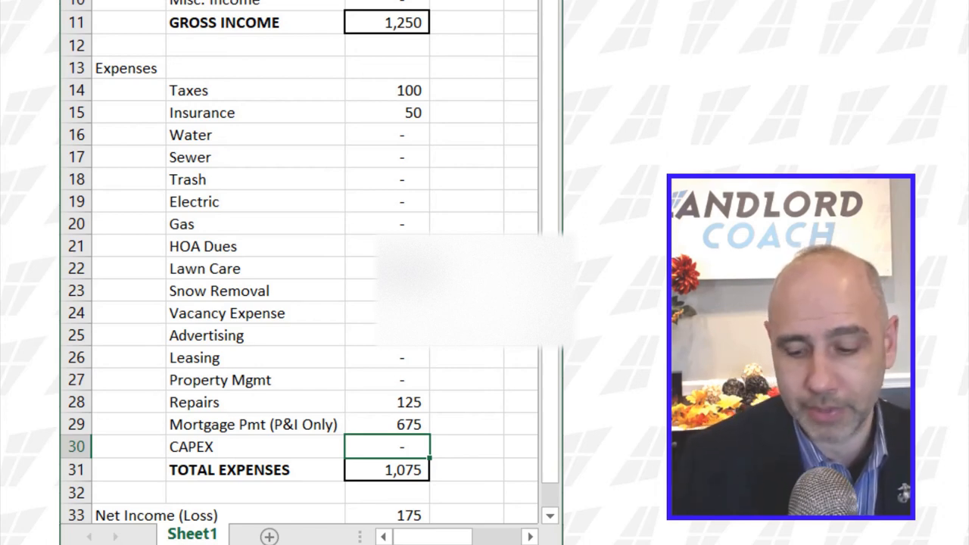
type("0")
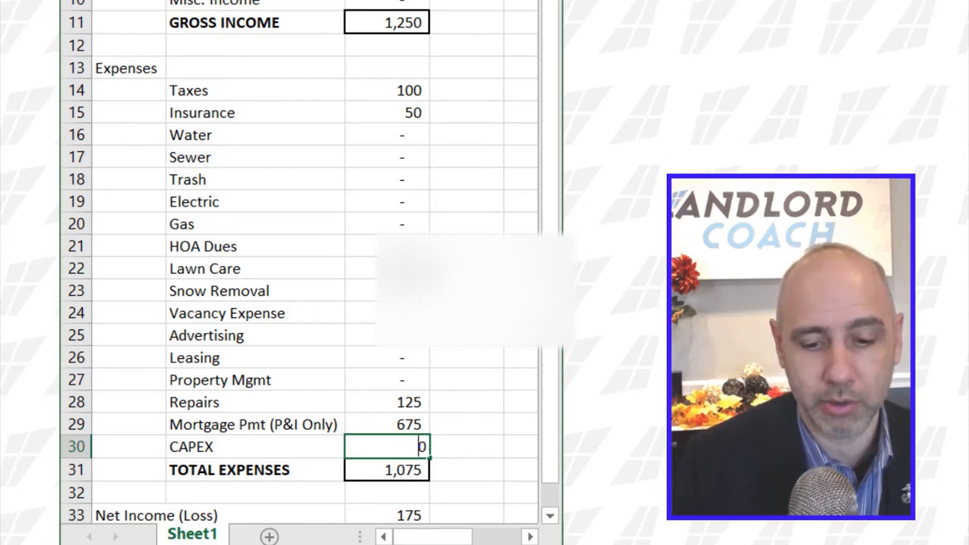
type("115")
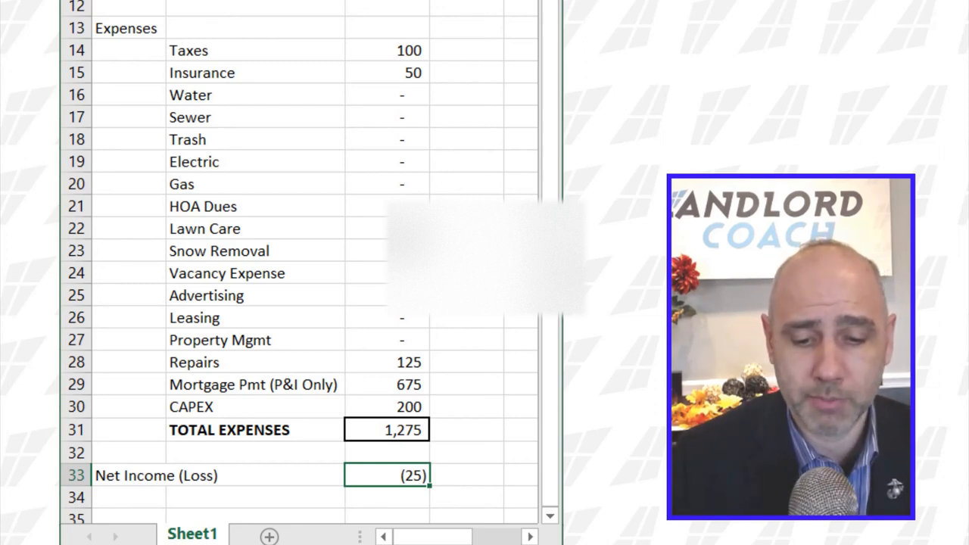
left_click(386, 406)
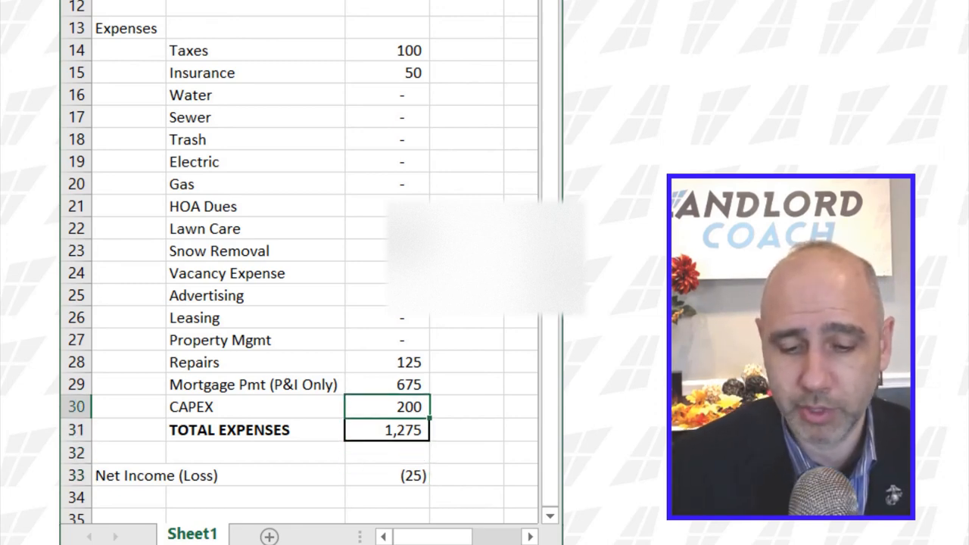